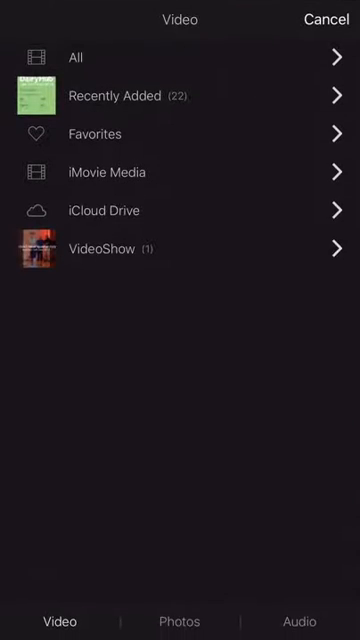
# Open the Recently Added photo album and scroll through it to find an image
pyautogui.click(180, 621)
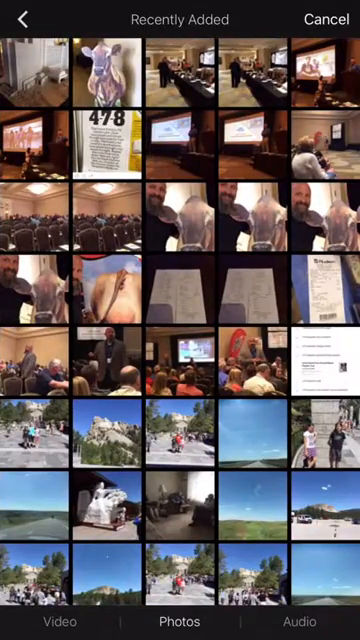
pyautogui.scroll(-3)
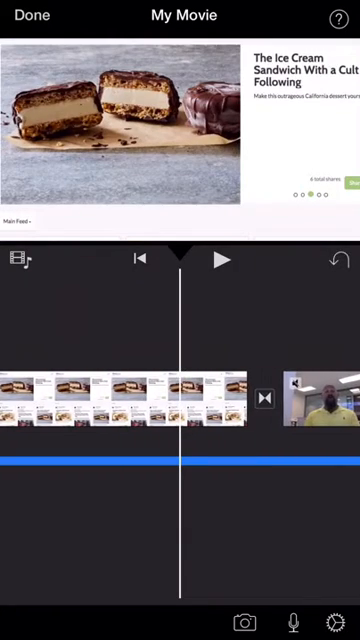
pyautogui.click(219, 259)
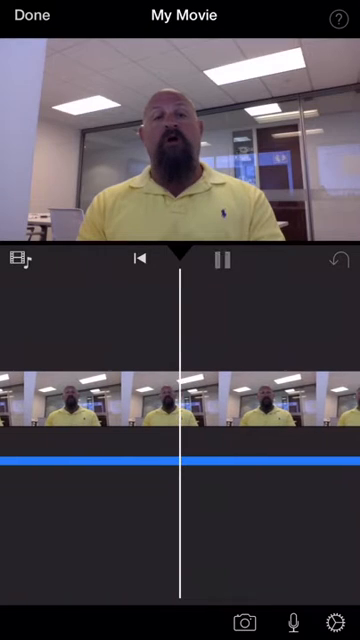
pyautogui.click(224, 259)
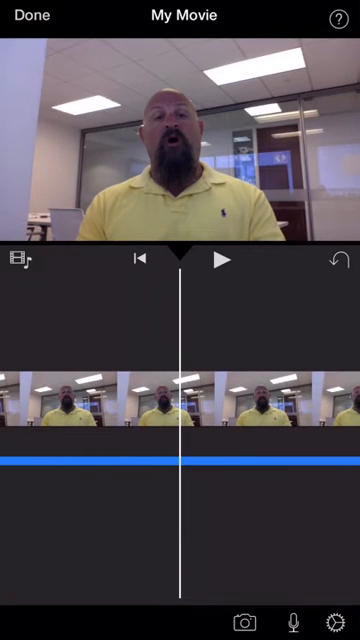